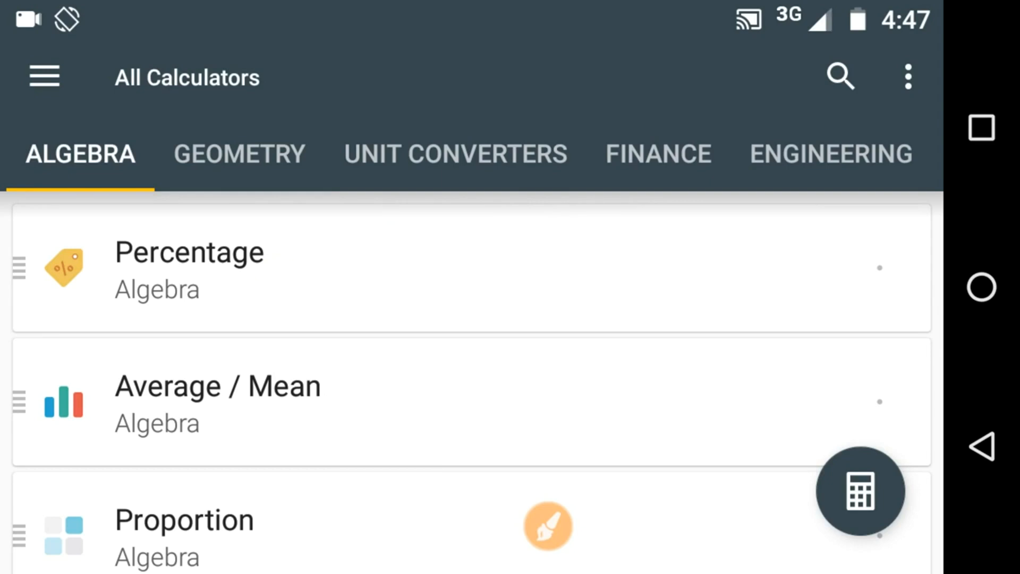
- Browse the Health calculators, then the Miscellaneous list showing Elapsed Time
{"action": "left_click", "coordinate": [238, 154]}
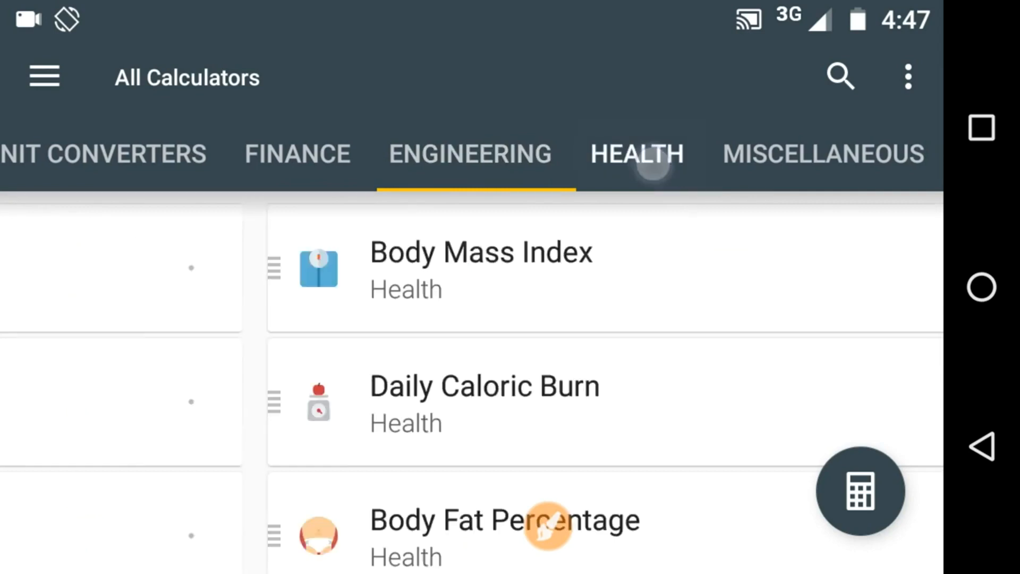
{"action": "left_click", "coordinate": [822, 153]}
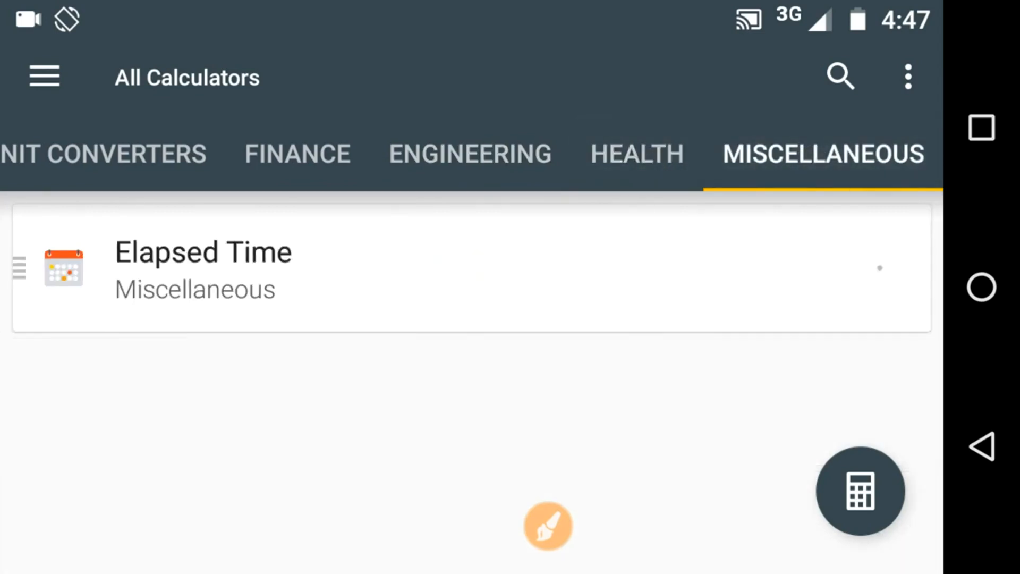
{"action": "scroll", "scroll_direction": "left", "scroll_amount": 3}
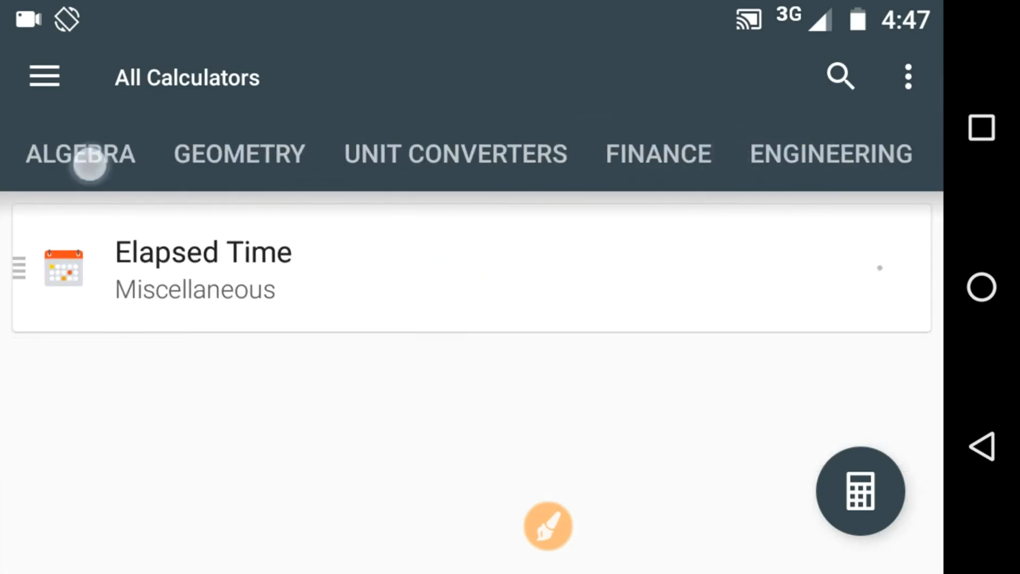
- Scroll the Algebra list down to Random Number Generator, then switch to Geometry
{"action": "left_click", "coordinate": [79, 154]}
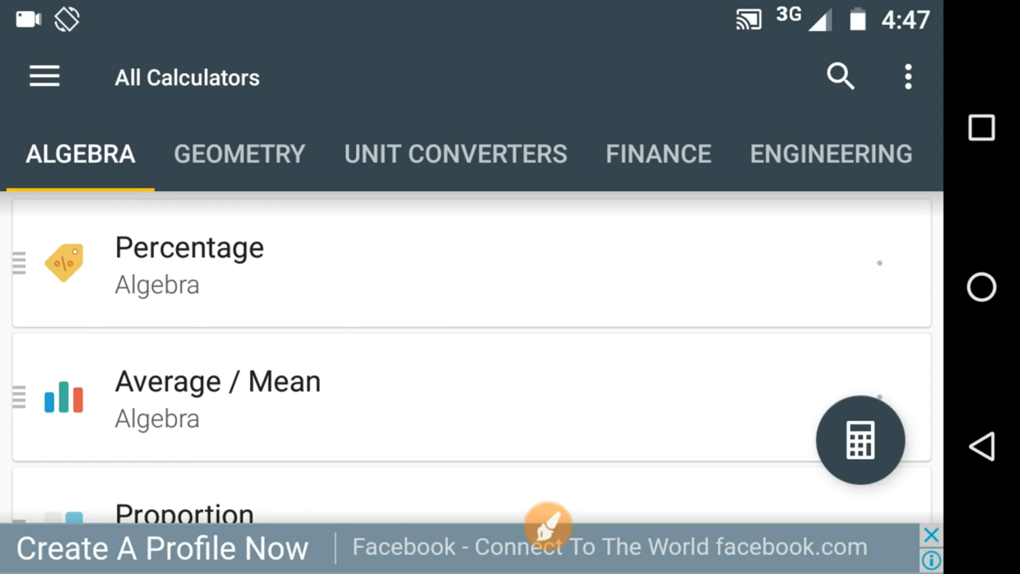
{"action": "scroll", "scroll_direction": "down", "scroll_amount": 3}
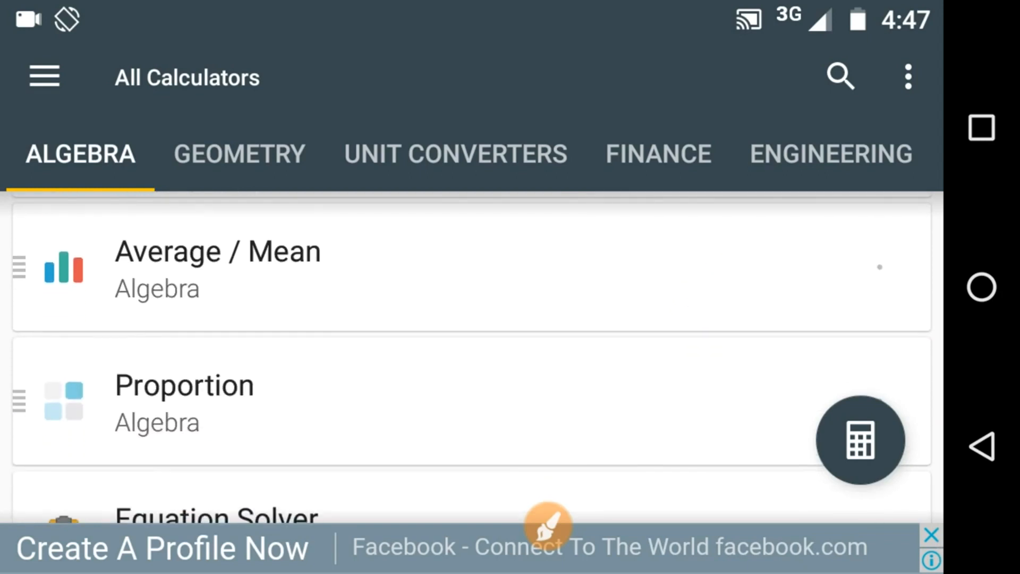
{"action": "scroll", "scroll_direction": "down", "scroll_amount": 3}
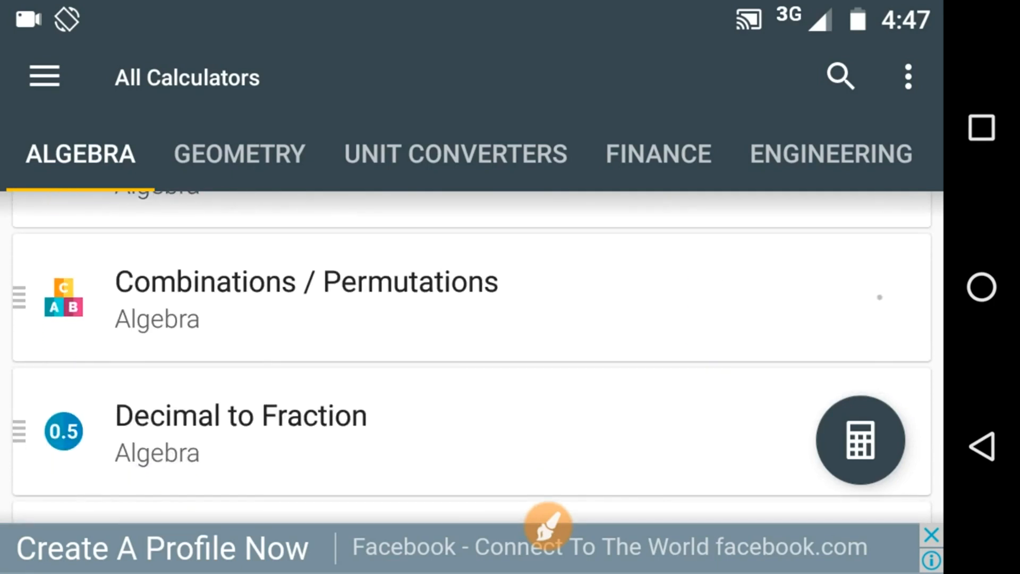
{"action": "scroll", "scroll_direction": "up", "scroll_amount": 3}
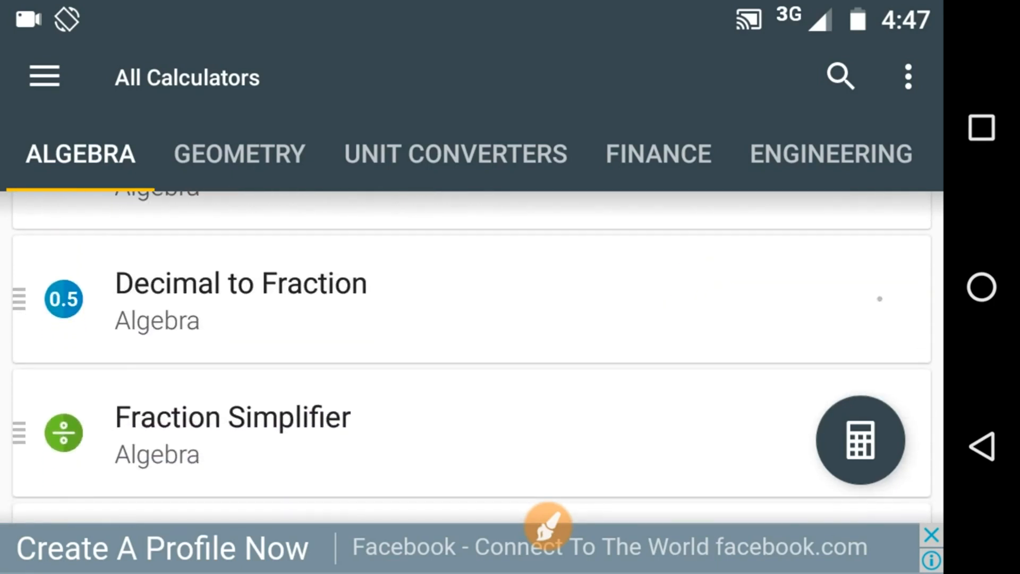
{"action": "scroll", "scroll_direction": "down", "scroll_amount": 3}
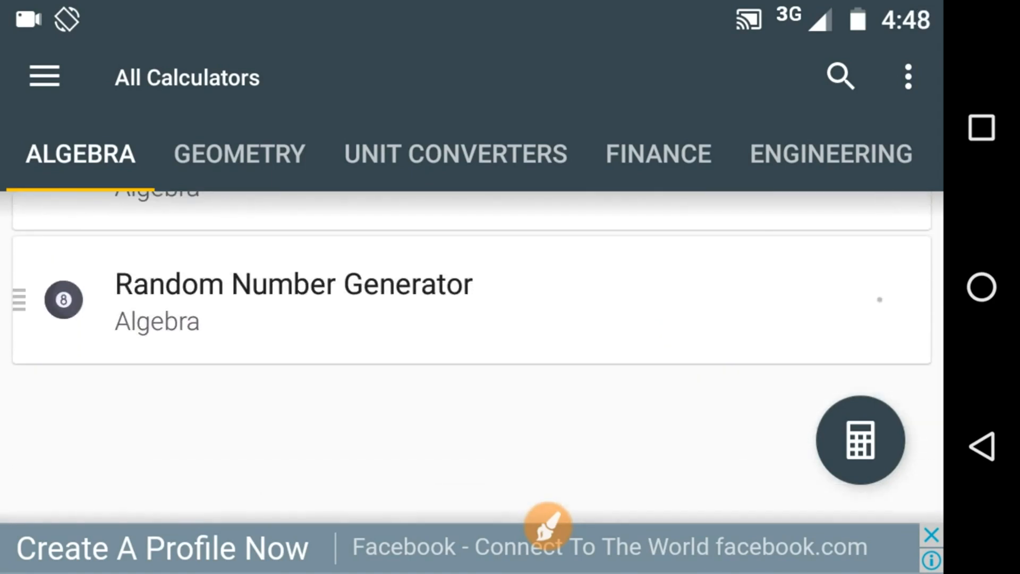
{"action": "left_click", "coordinate": [238, 154]}
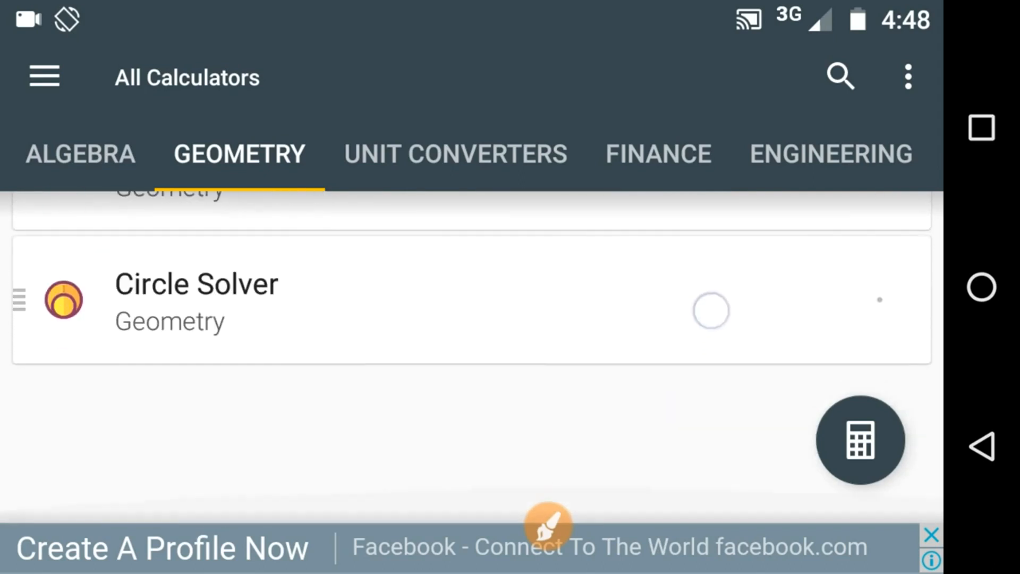
- Browse the Unit Converters and Finance calculator lists
{"action": "left_click", "coordinate": [455, 153]}
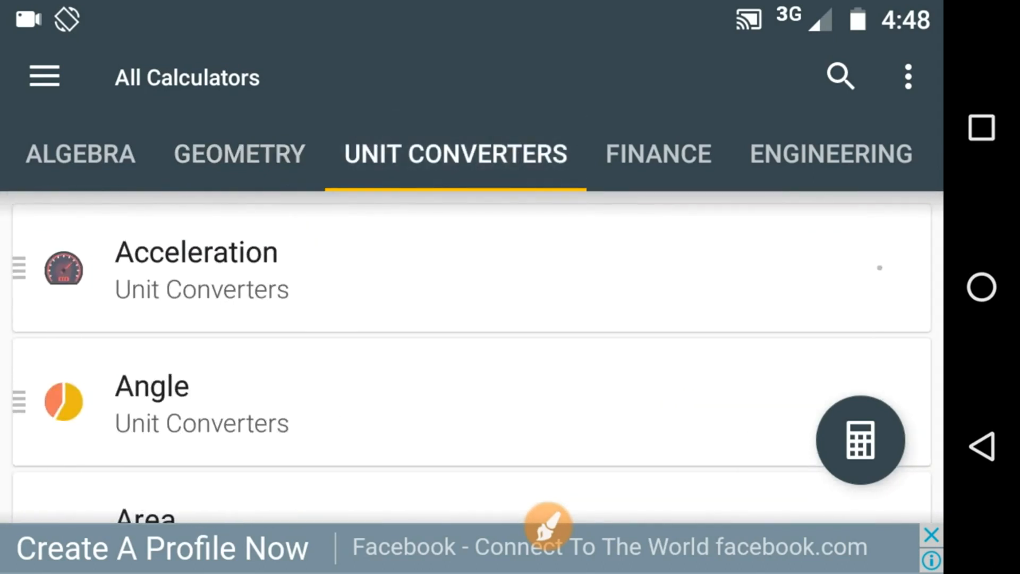
{"action": "scroll", "scroll_direction": "down", "scroll_amount": 3}
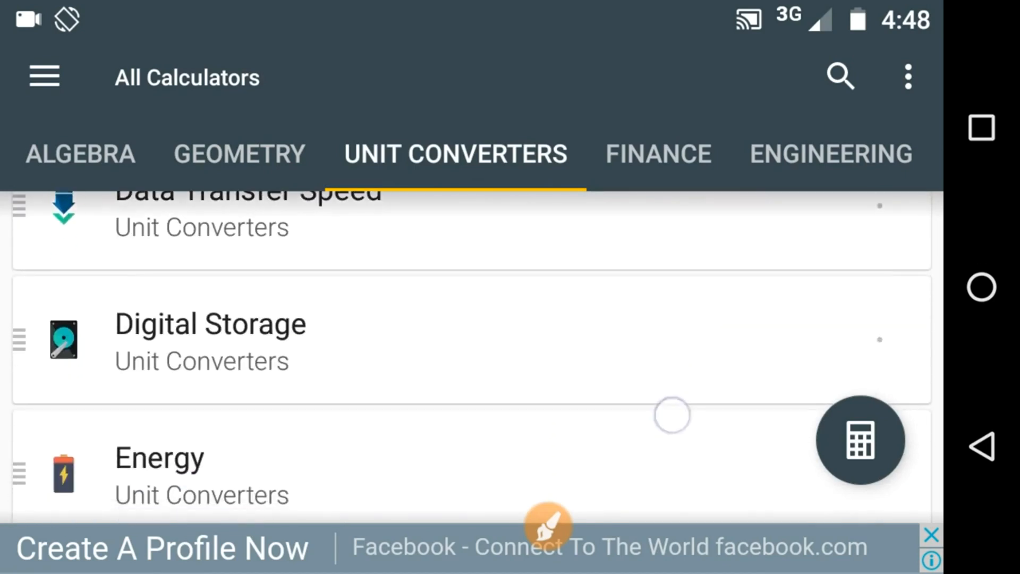
{"action": "left_click", "coordinate": [657, 154]}
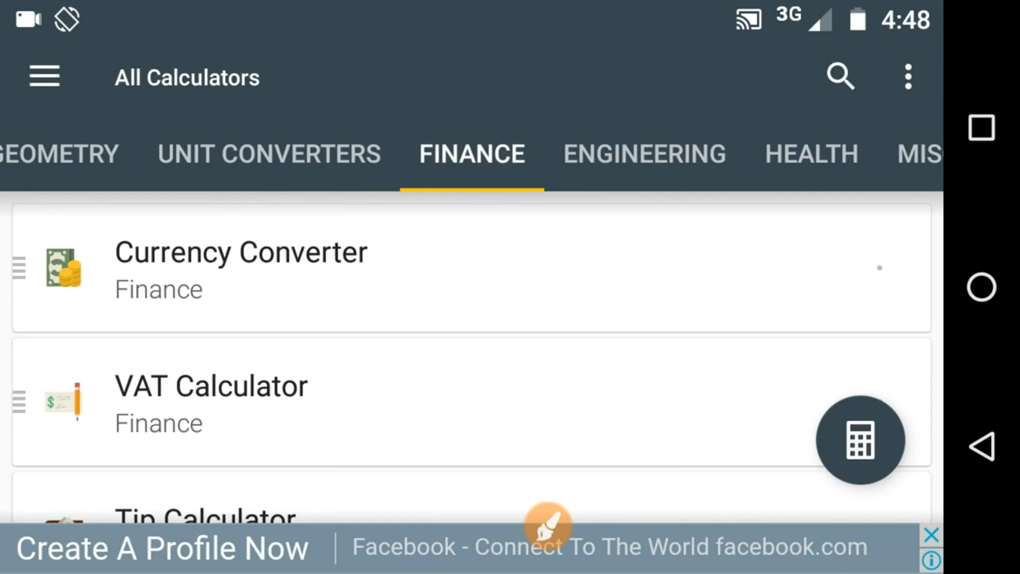
{"action": "scroll", "scroll_direction": "down", "scroll_amount": 3}
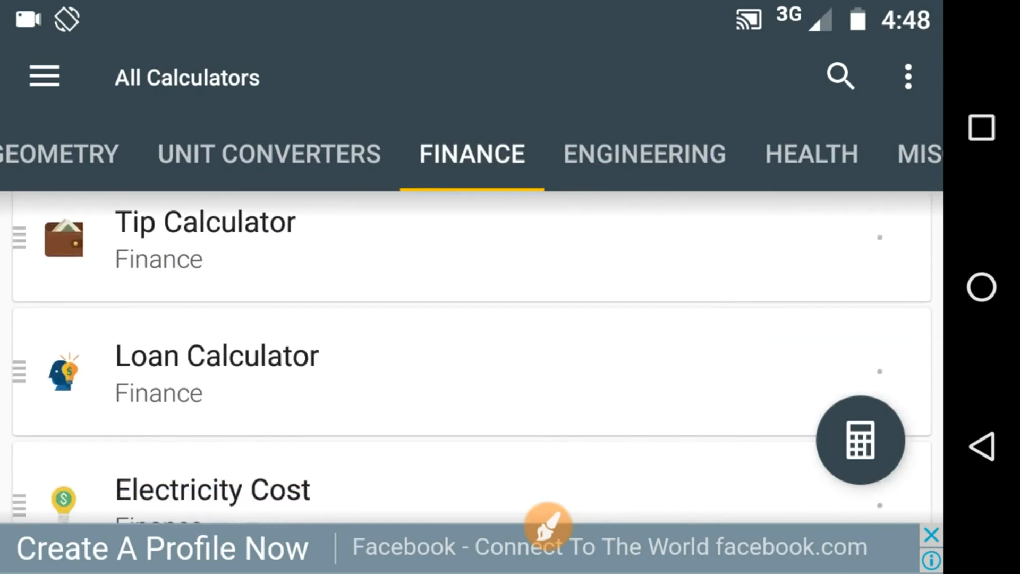
{"action": "scroll", "scroll_direction": "down", "scroll_amount": 3}
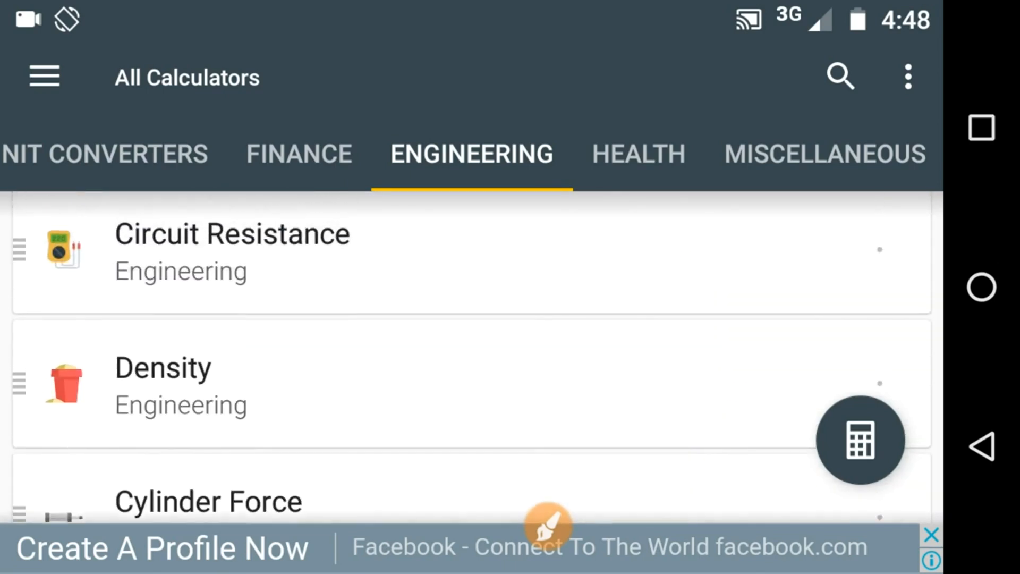
- Browse the Health and Miscellaneous lists, then return to Algebra
{"action": "left_click", "coordinate": [637, 154]}
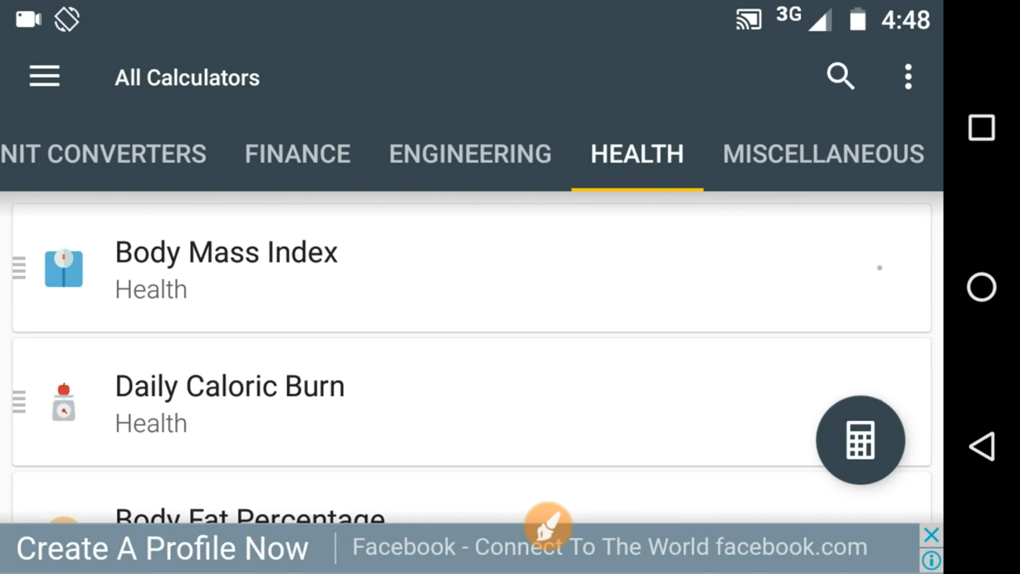
{"action": "scroll", "scroll_direction": "up", "scroll_amount": 3}
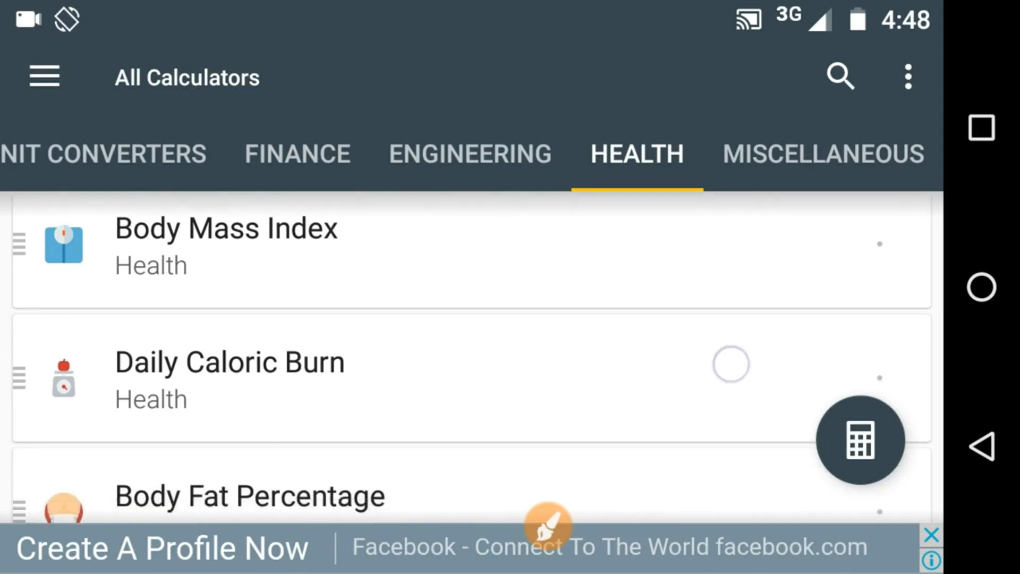
{"action": "scroll", "scroll_direction": "down", "scroll_amount": 3}
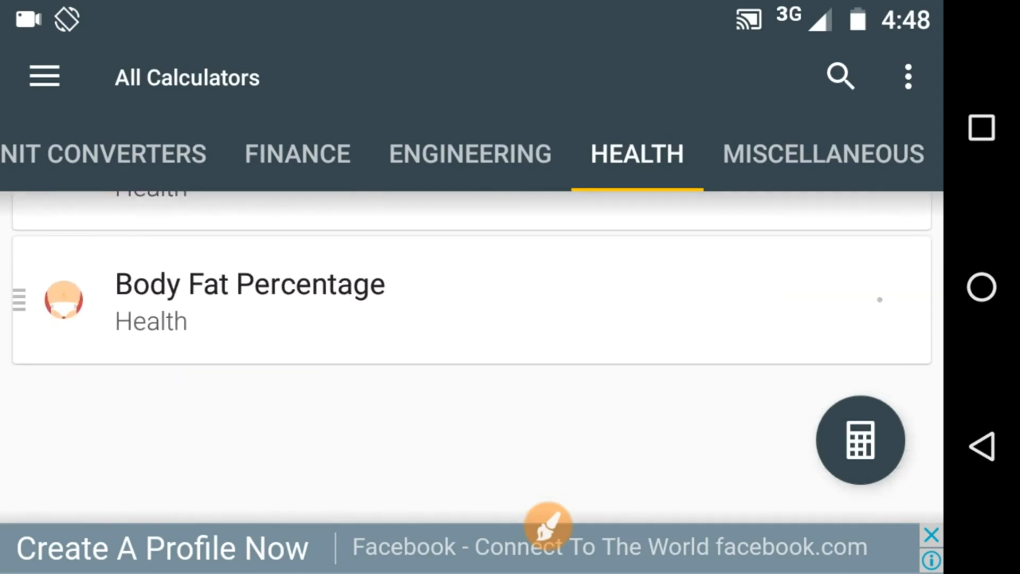
{"action": "left_click", "coordinate": [822, 153]}
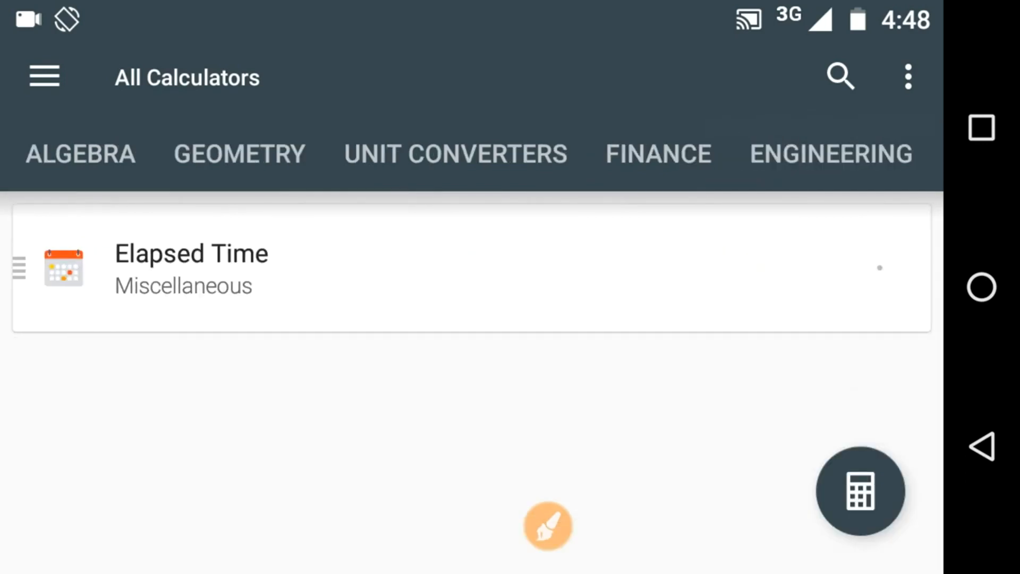
{"action": "left_click", "coordinate": [44, 76]}
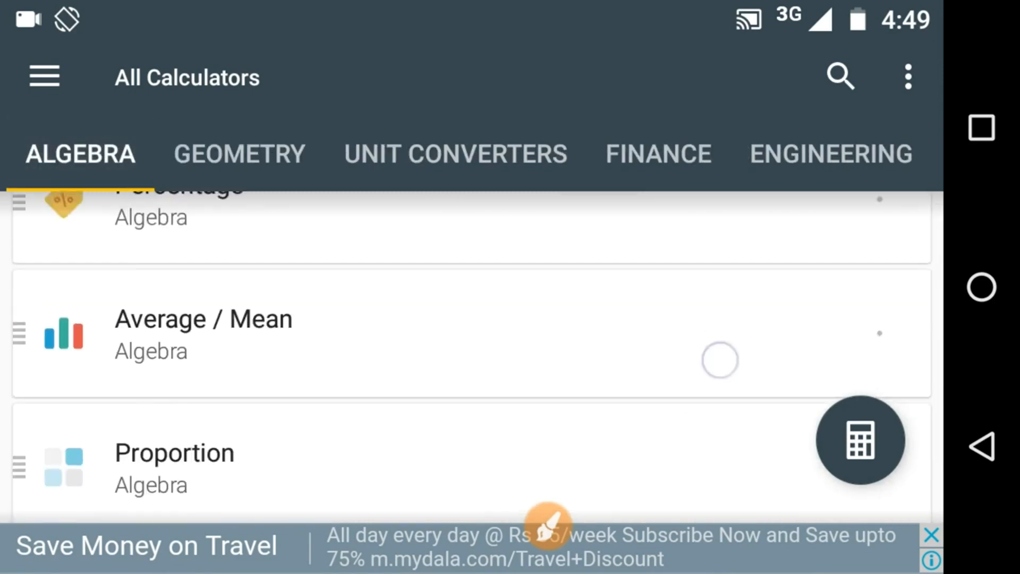
- Scroll the Algebra list showing Percentage, Average / Mean and Proportion
{"action": "scroll", "scroll_direction": "down", "scroll_amount": 3}
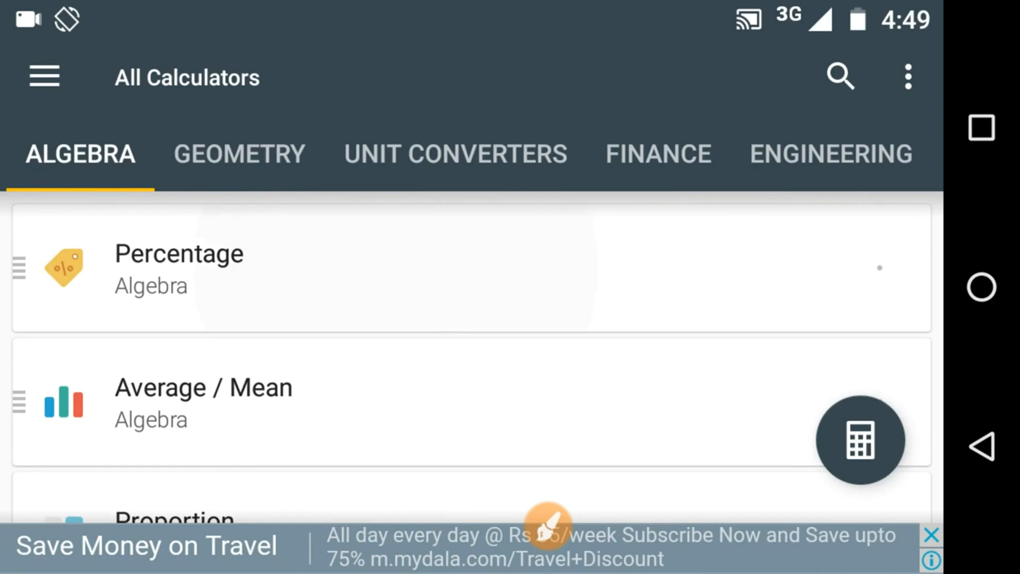
- View the X Percent of Y and Increase percentage forms, then return to the list
{"action": "left_click", "coordinate": [179, 267]}
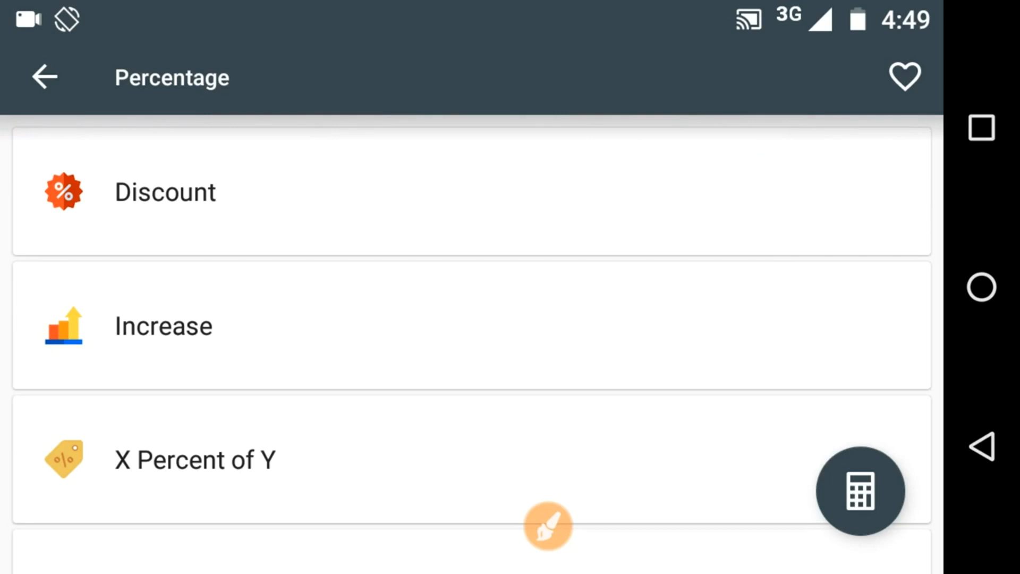
{"action": "scroll", "scroll_direction": "down", "scroll_amount": 3}
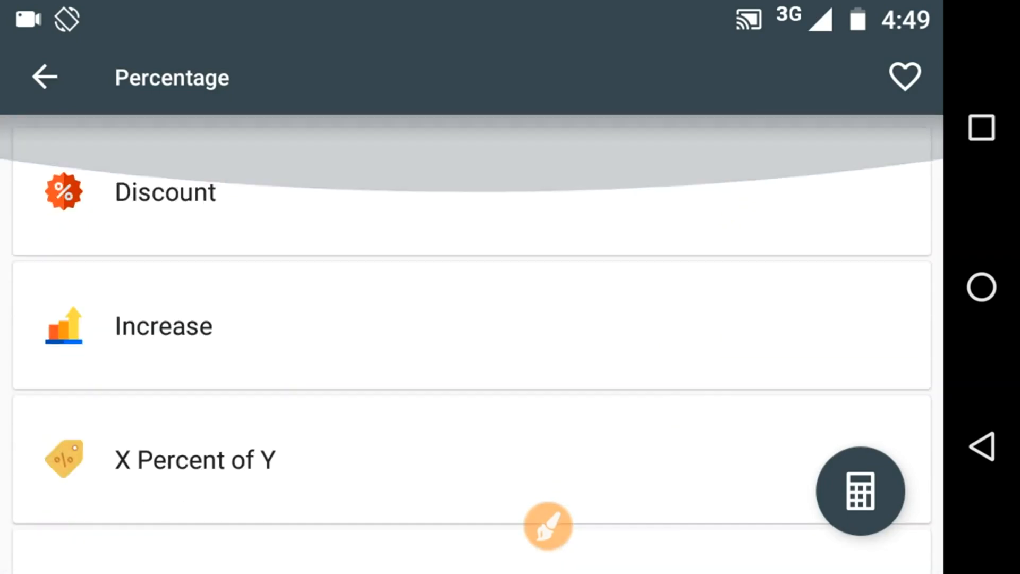
{"action": "scroll", "scroll_direction": "up", "scroll_amount": 3}
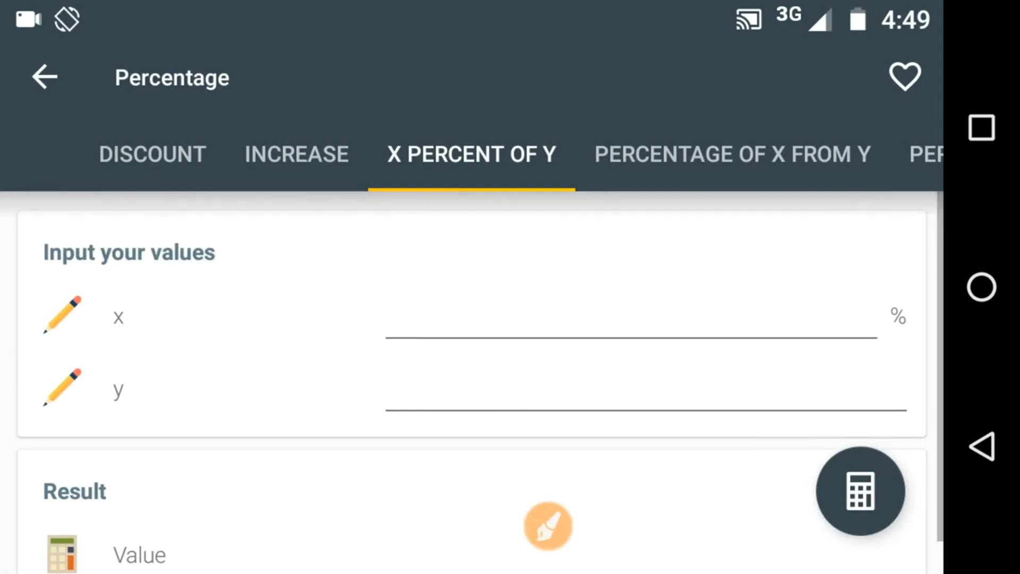
{"action": "scroll", "scroll_direction": "down", "scroll_amount": 3}
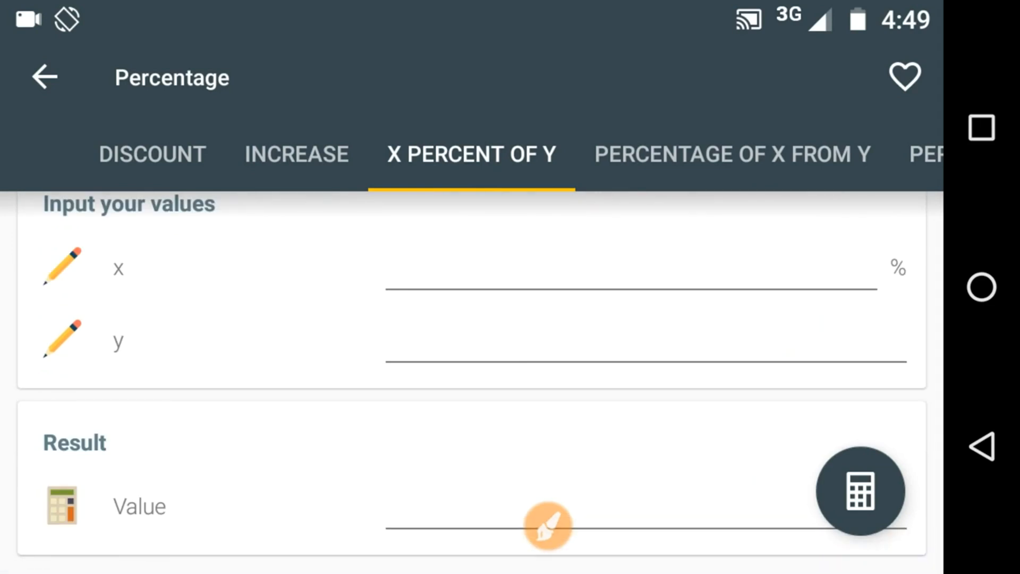
{"action": "left_click", "coordinate": [313, 154]}
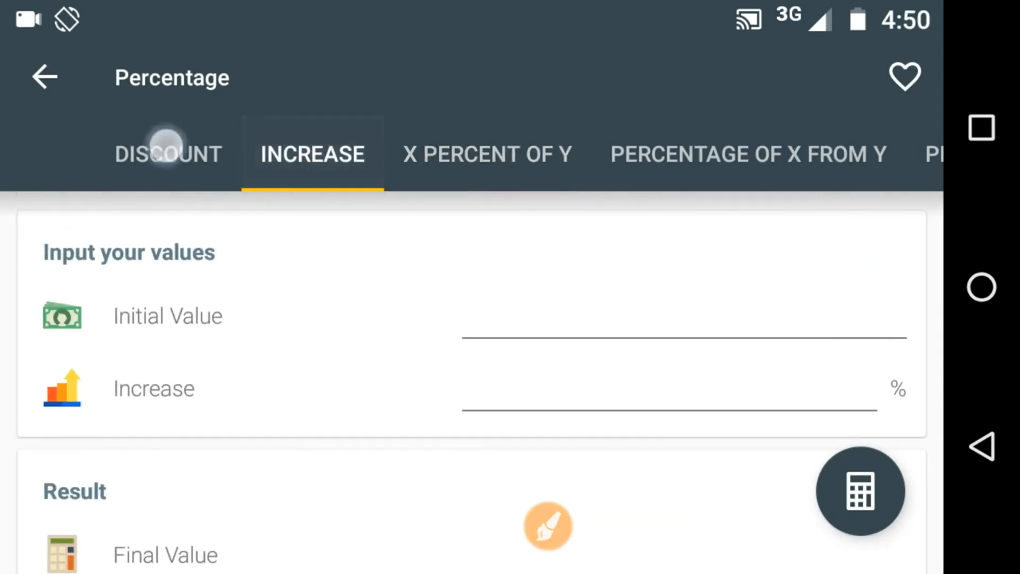
{"action": "left_click", "coordinate": [167, 153]}
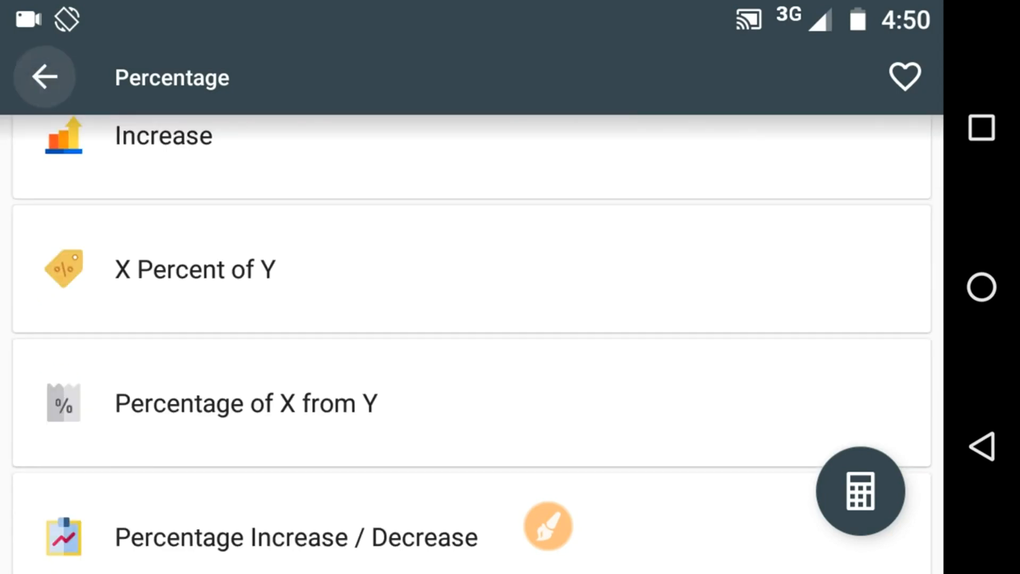
- Open the Rhombus form from the Geometry Perimeter / Area calculators
{"action": "left_click", "coordinate": [44, 76]}
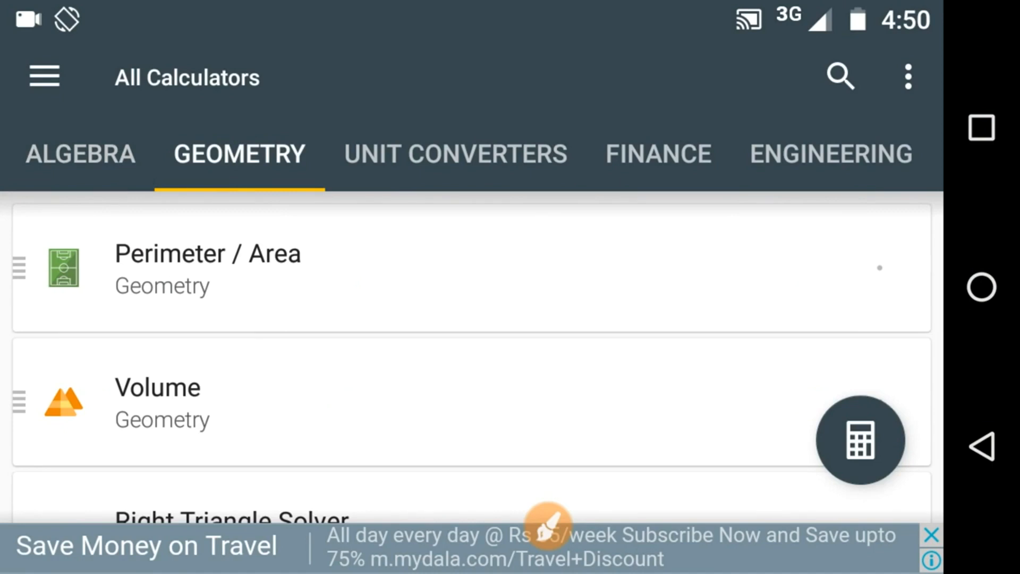
{"action": "left_click", "coordinate": [208, 266]}
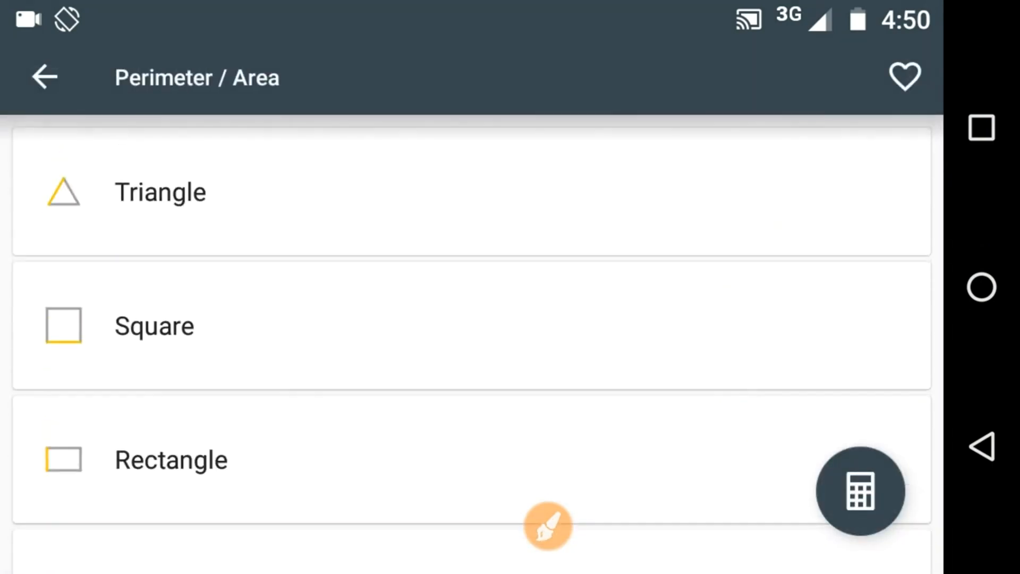
{"action": "scroll", "scroll_direction": "down", "scroll_amount": 3}
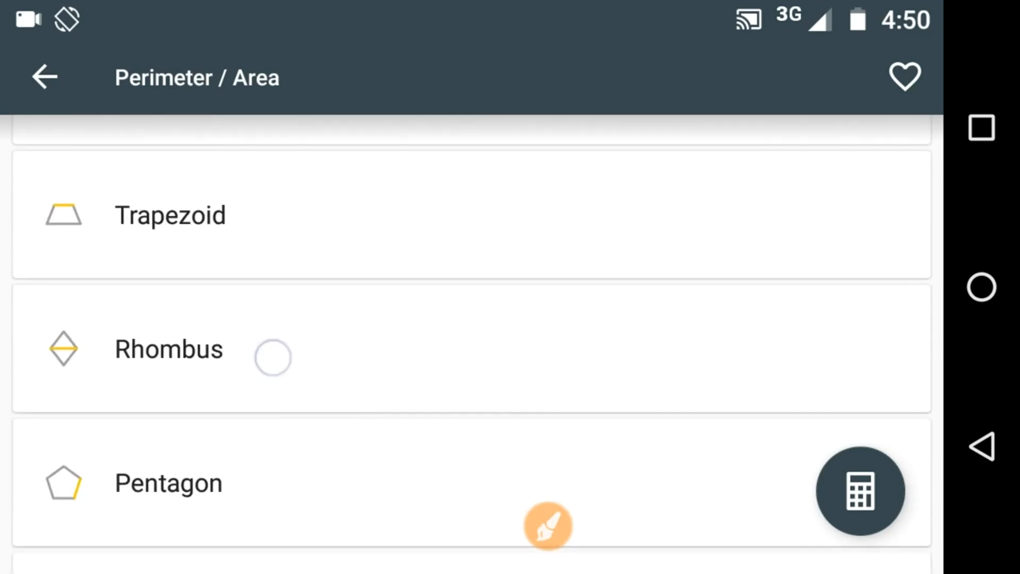
{"action": "left_click", "coordinate": [168, 349]}
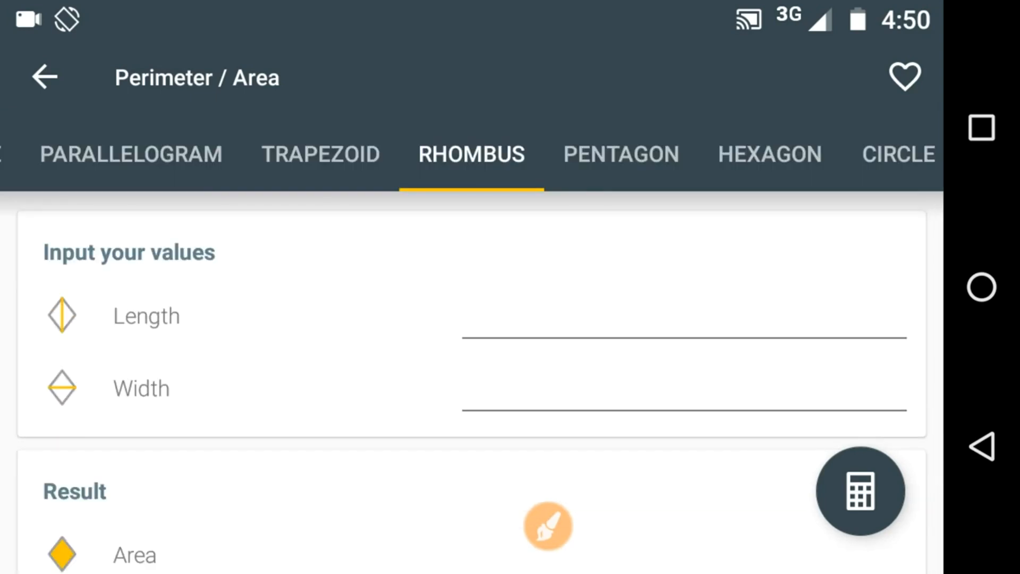
- Look over the Rhombus form and dismiss the full-screen ad
{"action": "scroll", "scroll_direction": "down", "scroll_amount": 3}
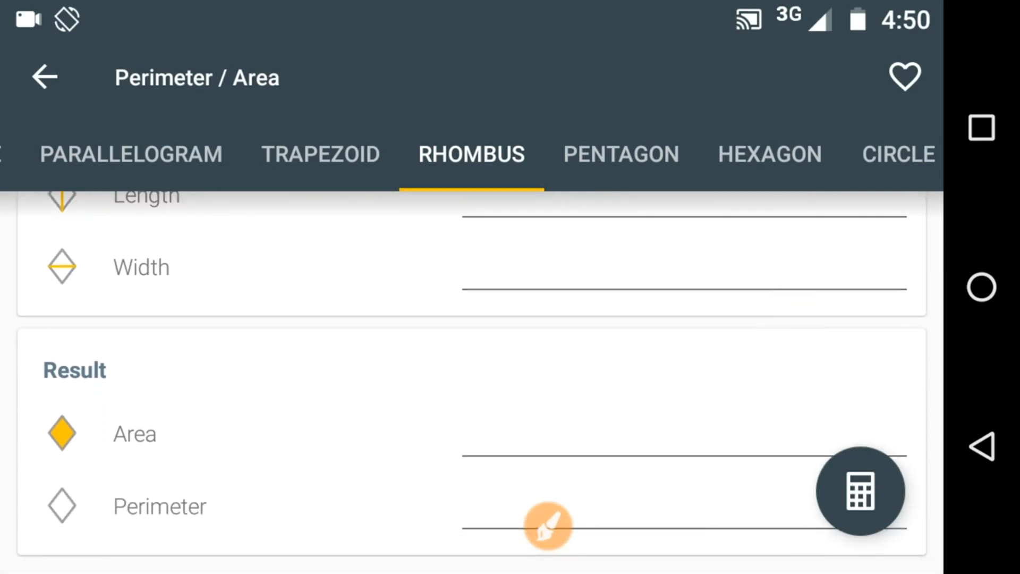
{"action": "scroll", "scroll_direction": "up", "scroll_amount": 3}
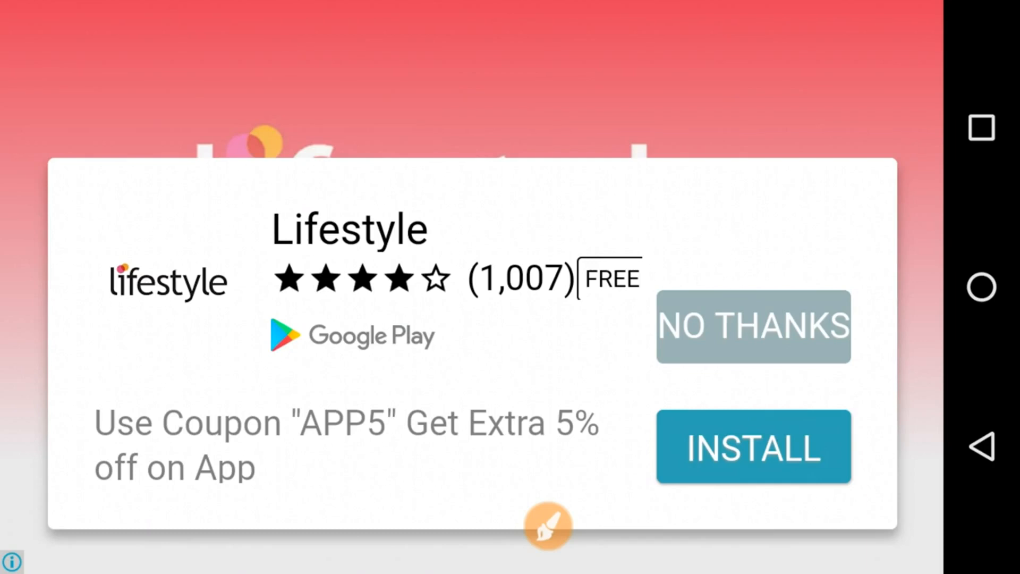
{"action": "left_click", "coordinate": [753, 326]}
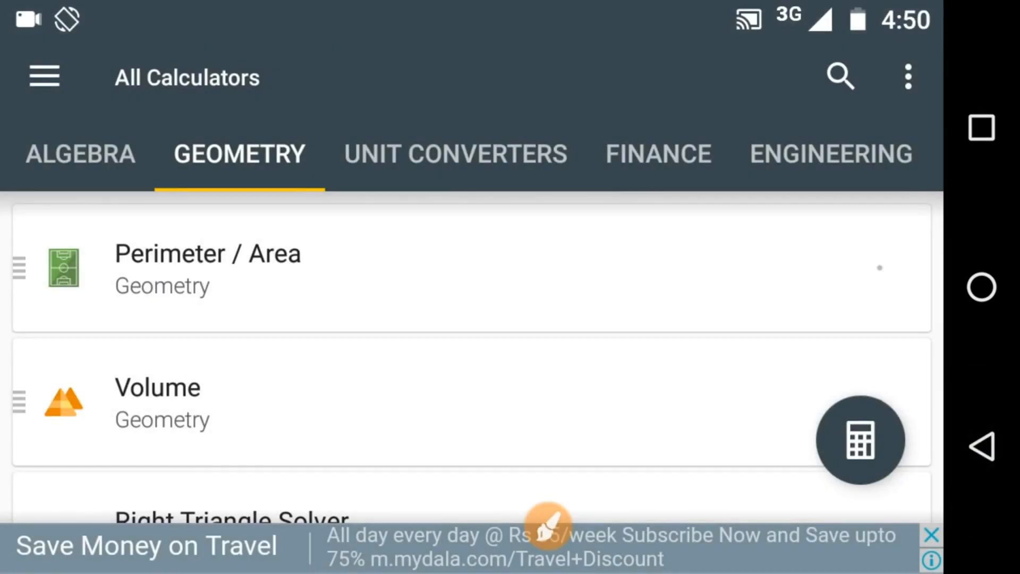